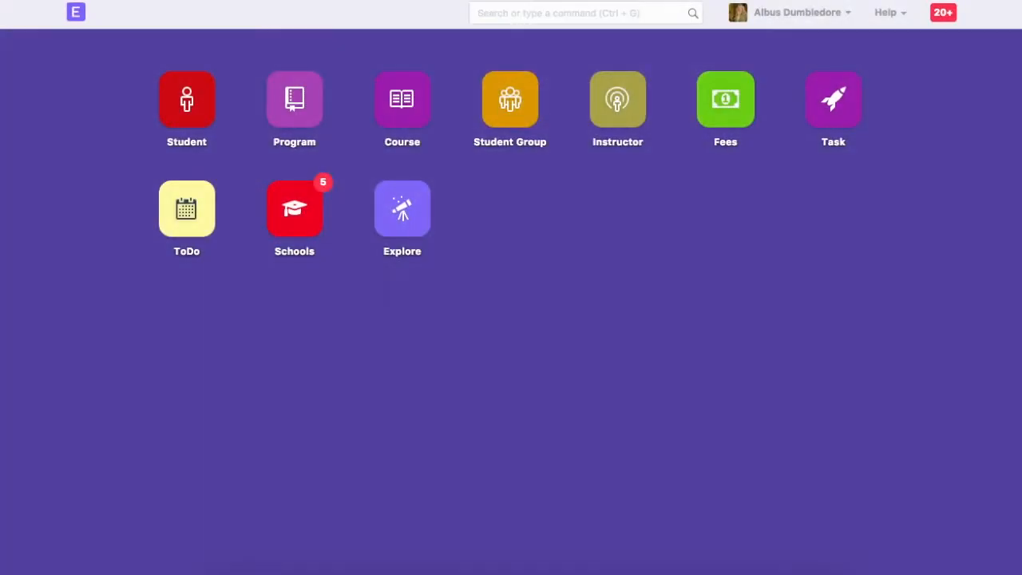
Create program 'Bachelor of Computer Science - First Year', code BCS-FY, department Information Technology, and save it
left_click(294, 99)
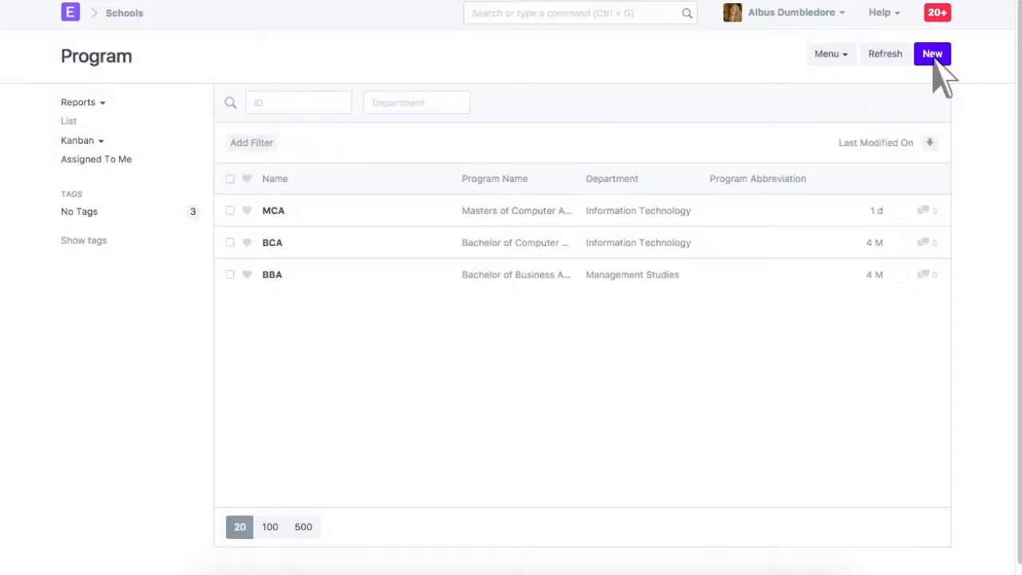
left_click(932, 54)
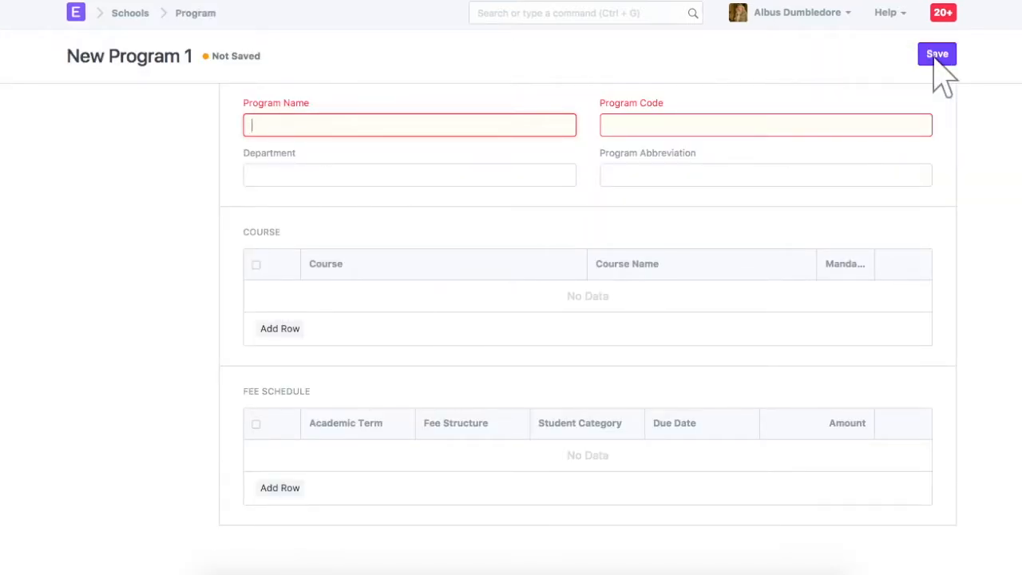
type("Bachelor of Com")
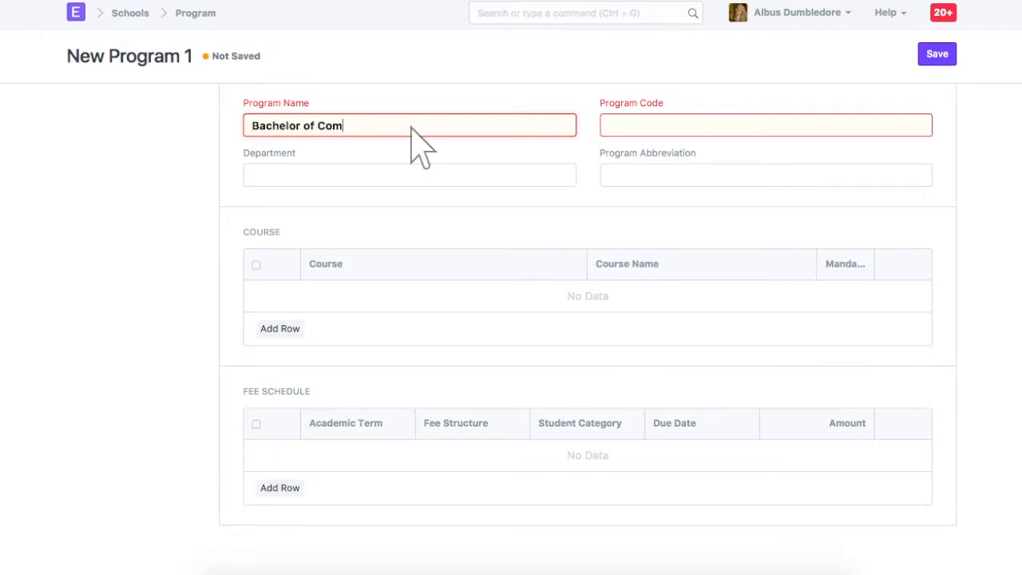
type("puter Science - First Year")
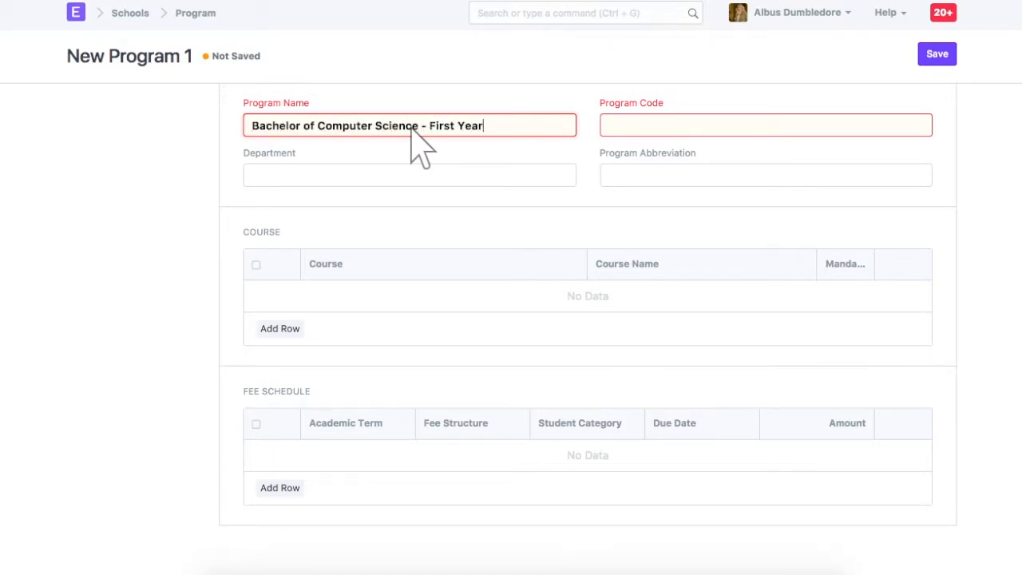
type("BCS-FY")
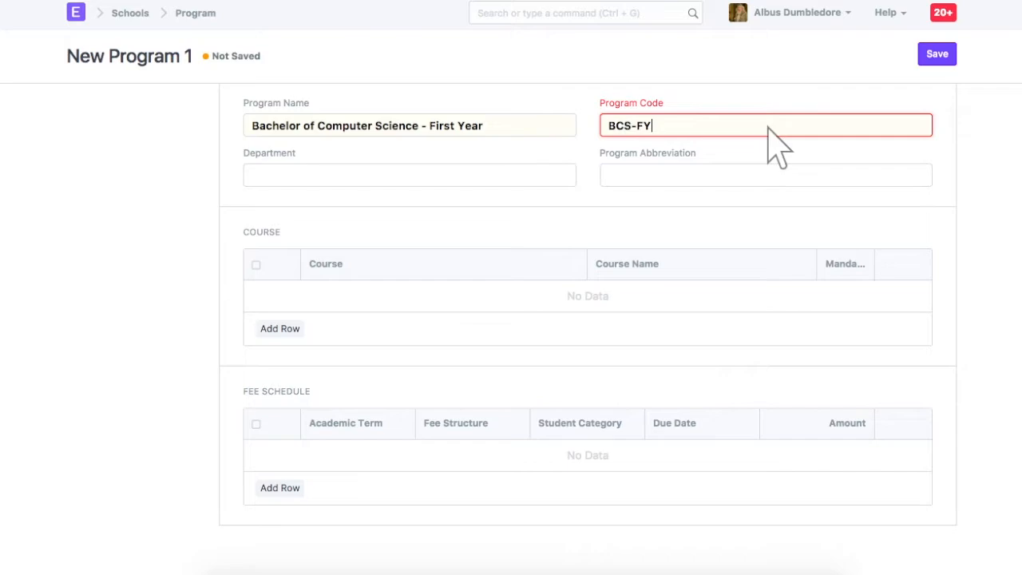
type("inform")
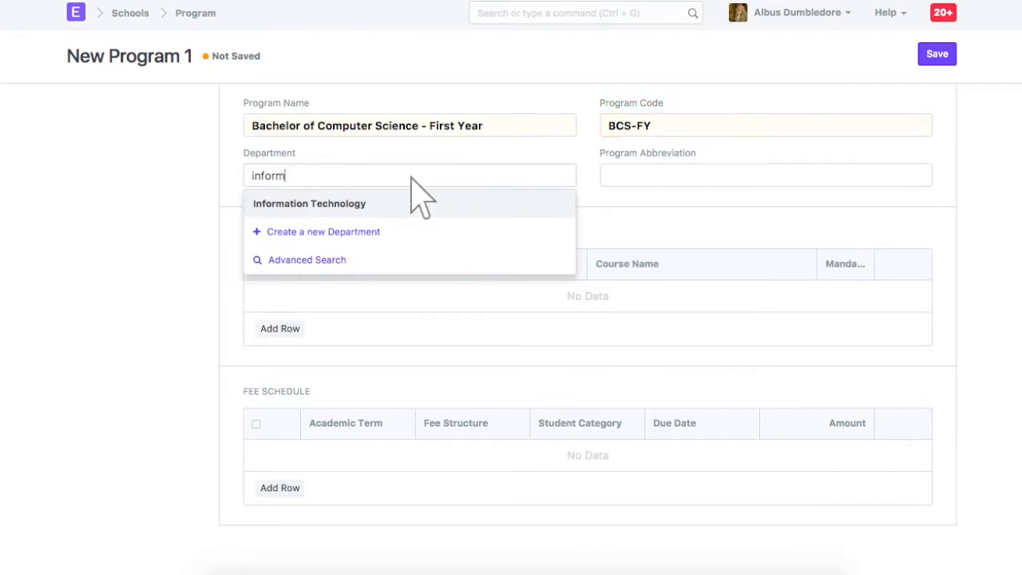
left_click(310, 202)
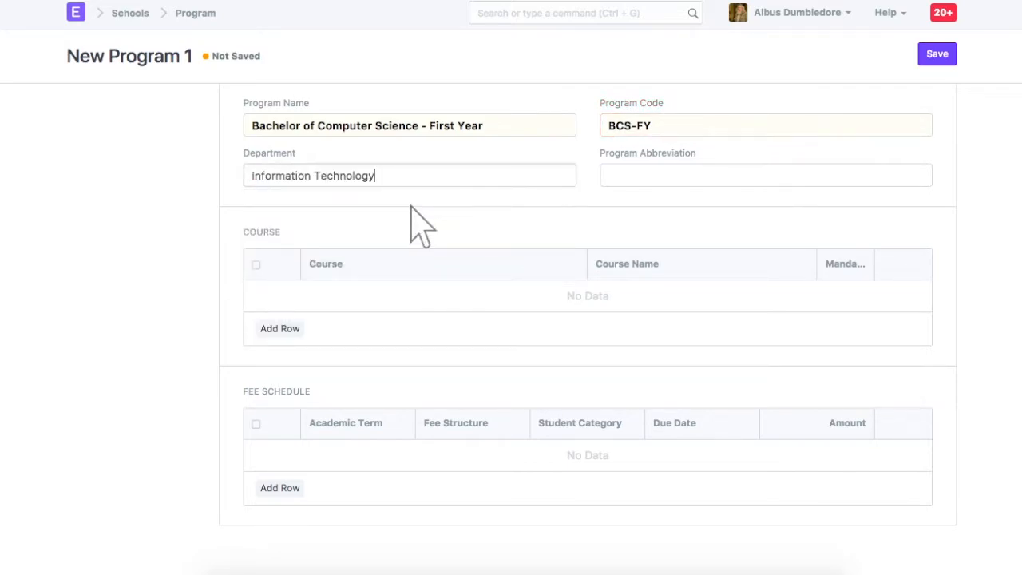
left_click(936, 55)
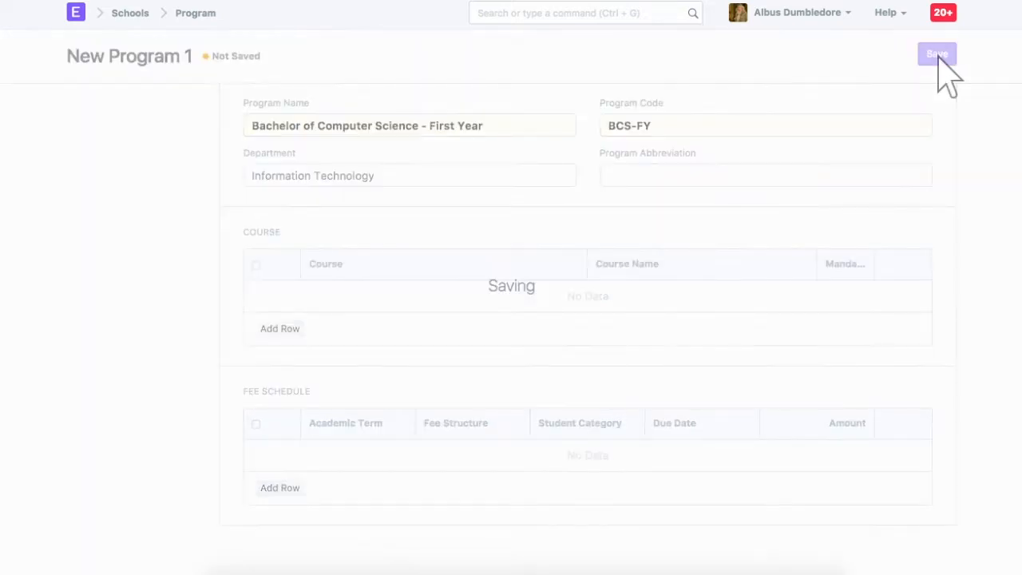
left_click(935, 54)
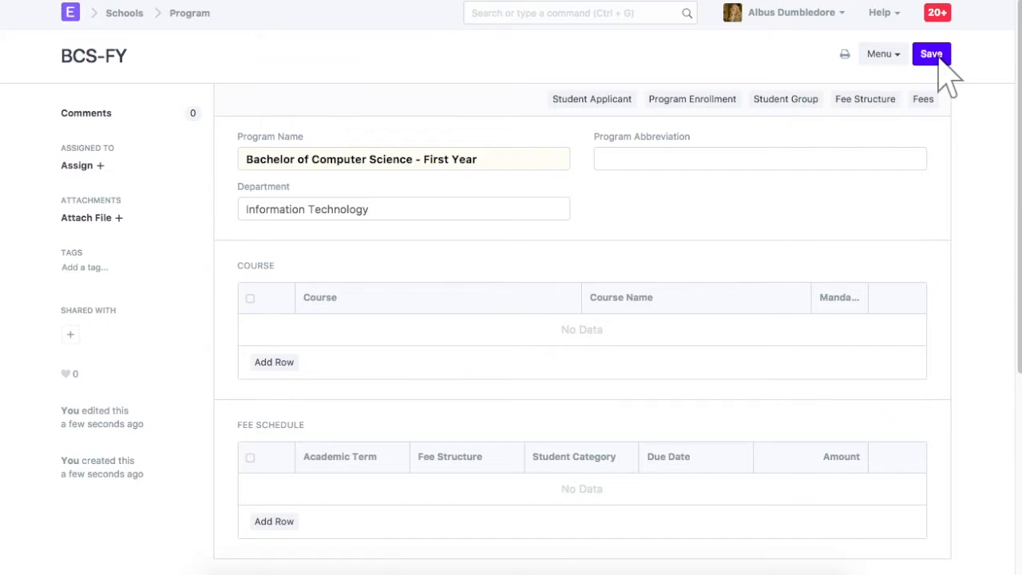
Create course 'Object Oriented Programming - C++', code BCS-FY-OOPC, department Information Technology, and save it
left_click(70, 12)
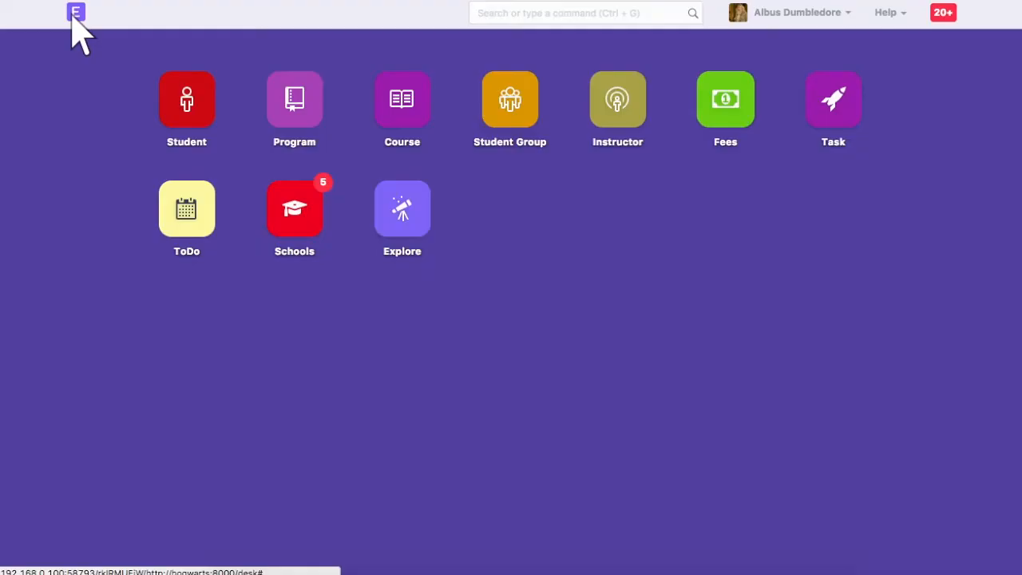
left_click(403, 99)
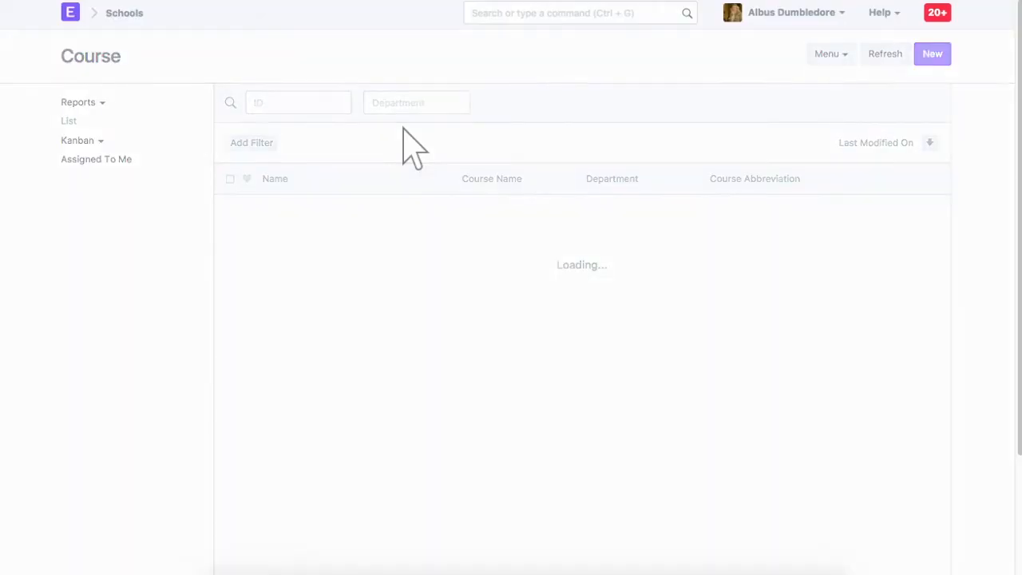
left_click(932, 54)
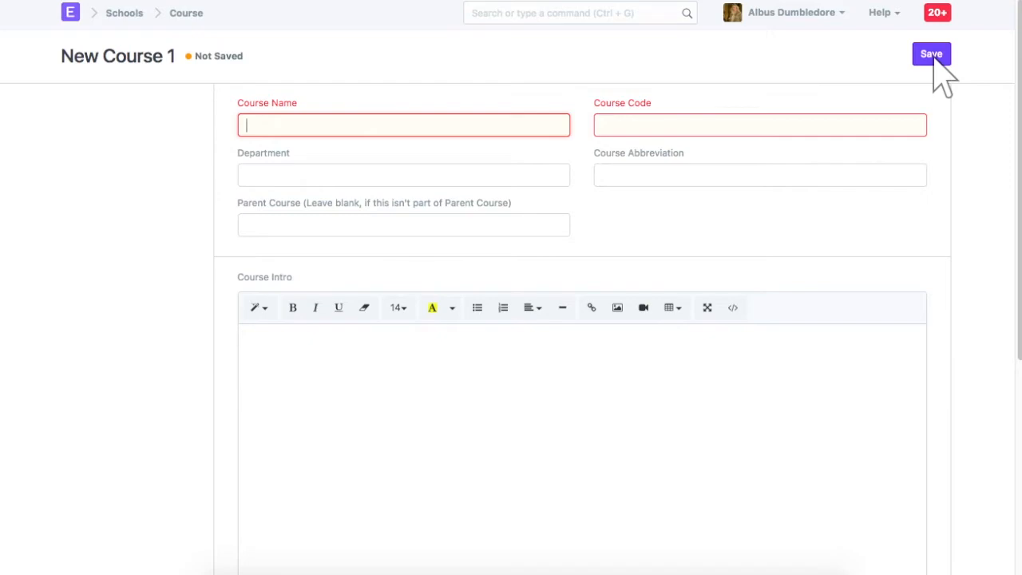
type("Object Or")
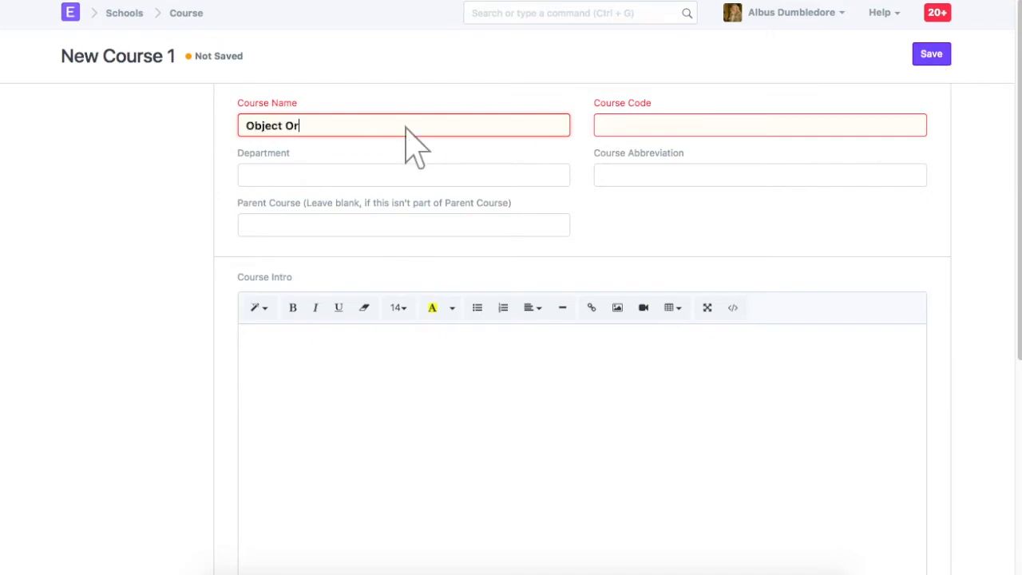
type("iented Programming - C++")
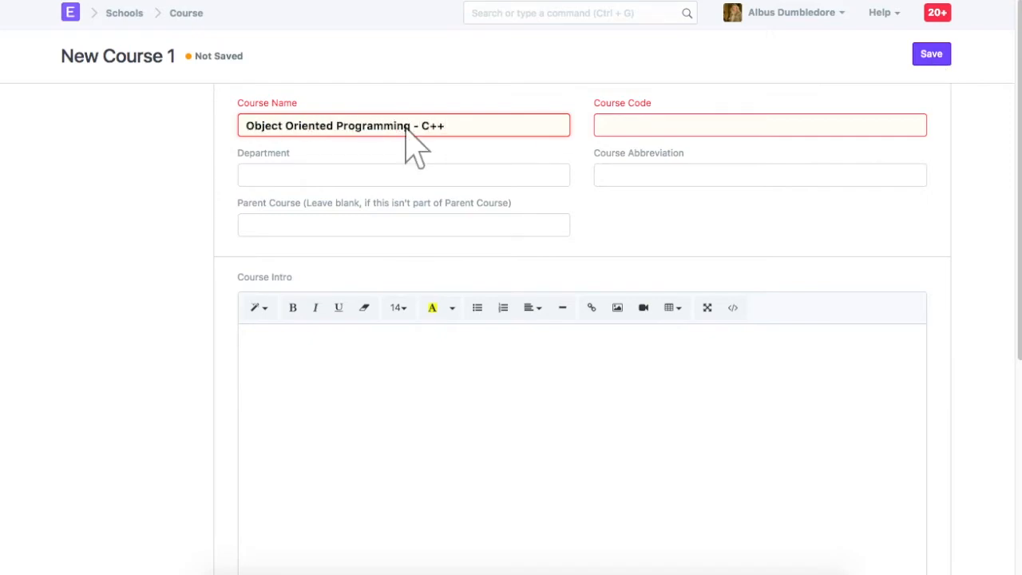
type("BCS-FY-OOPC")
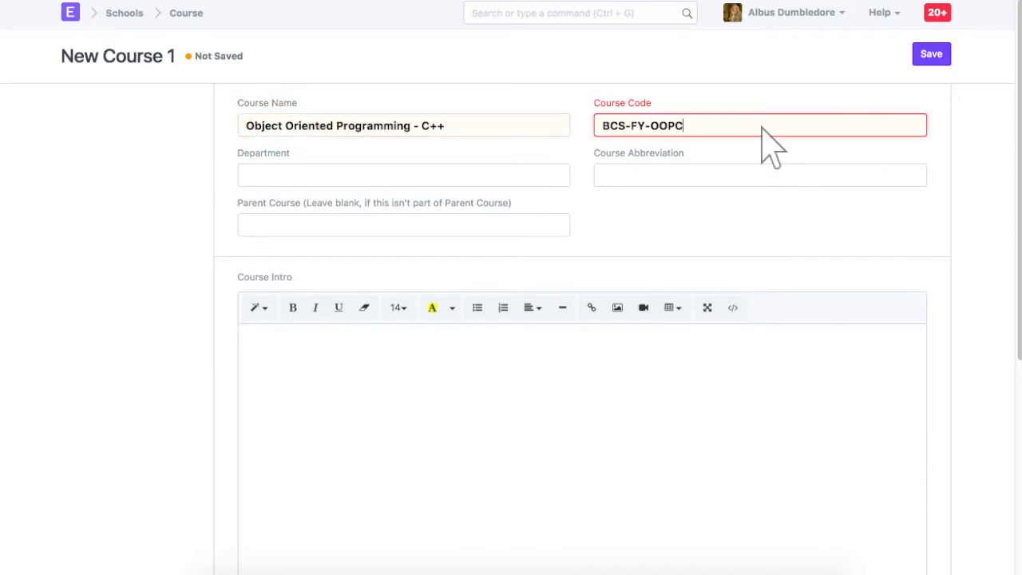
type("inform")
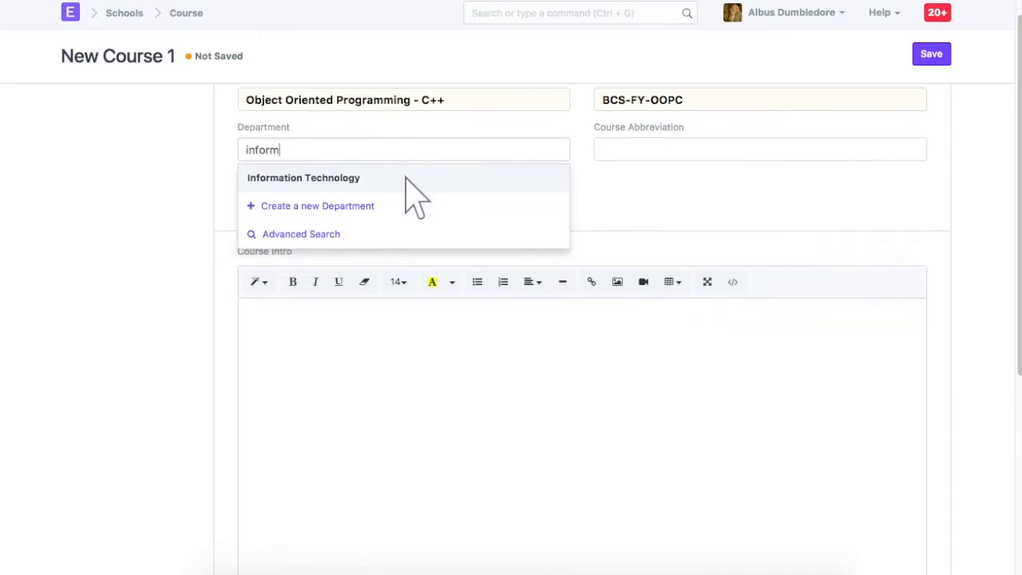
left_click(303, 177)
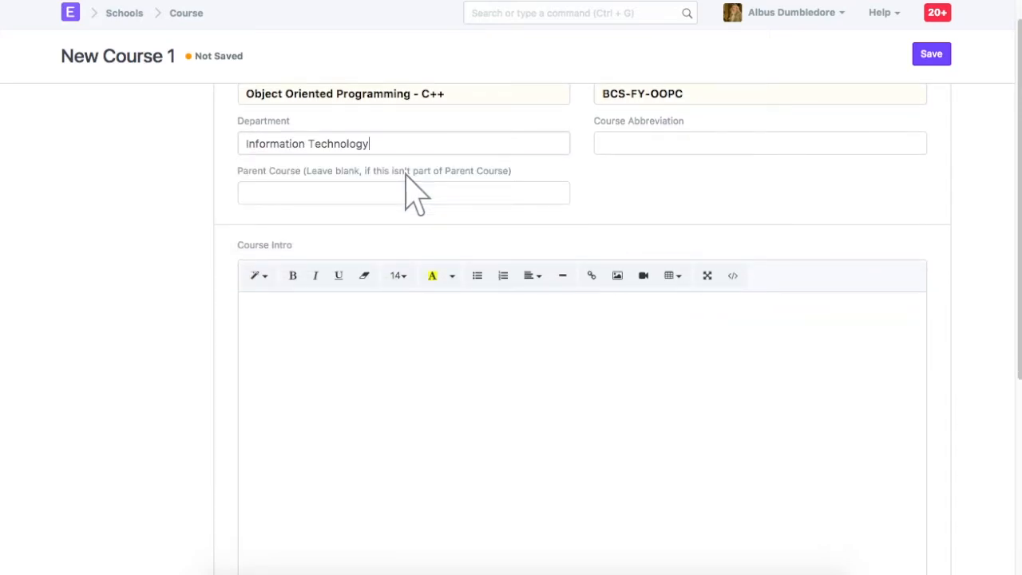
left_click(931, 55)
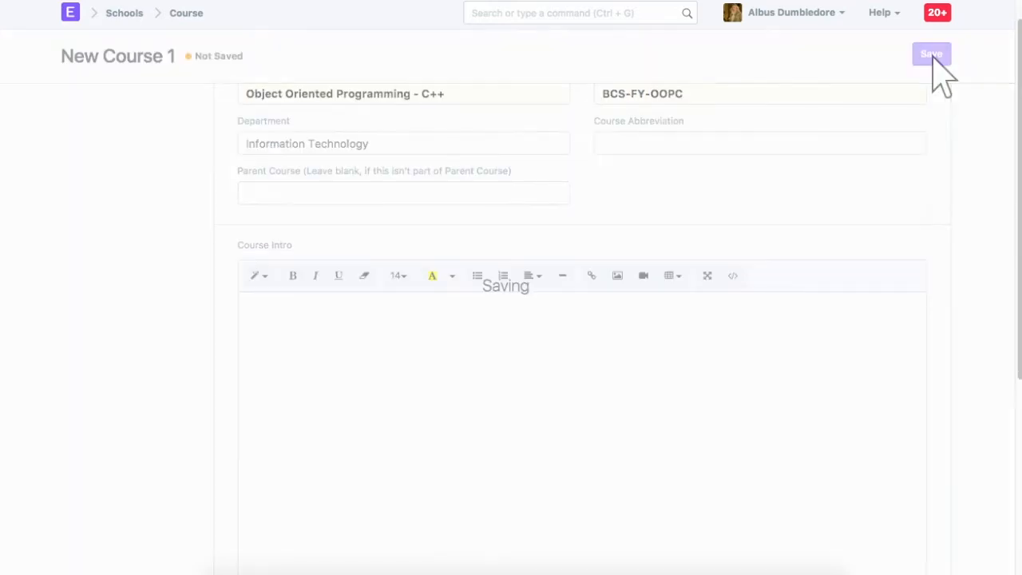
left_click(931, 54)
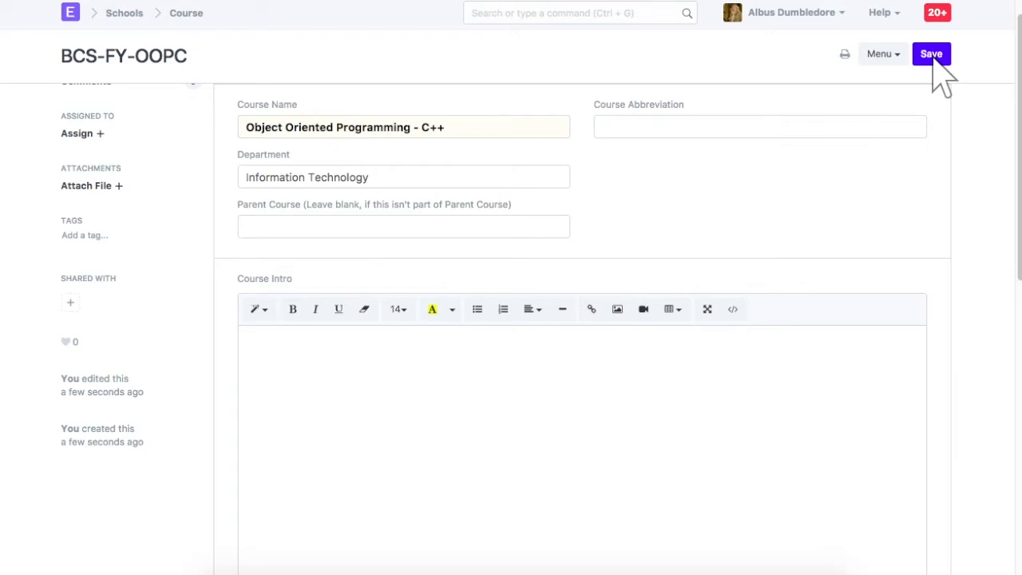
Add course rows BCS-FY-OOPC and BMath-BCS-FY to the BCS-FY program and save it
type("progra")
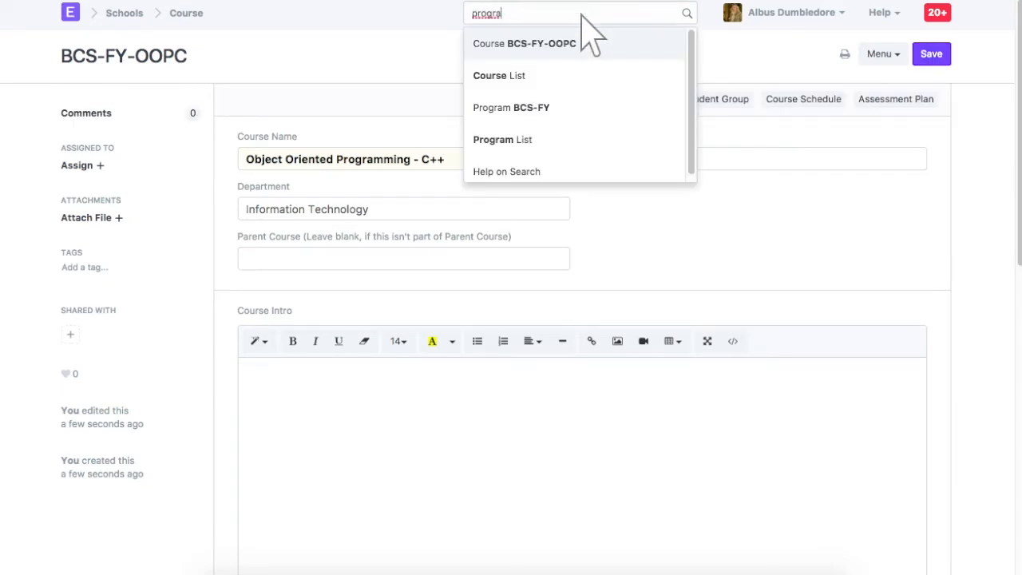
left_click(501, 139)
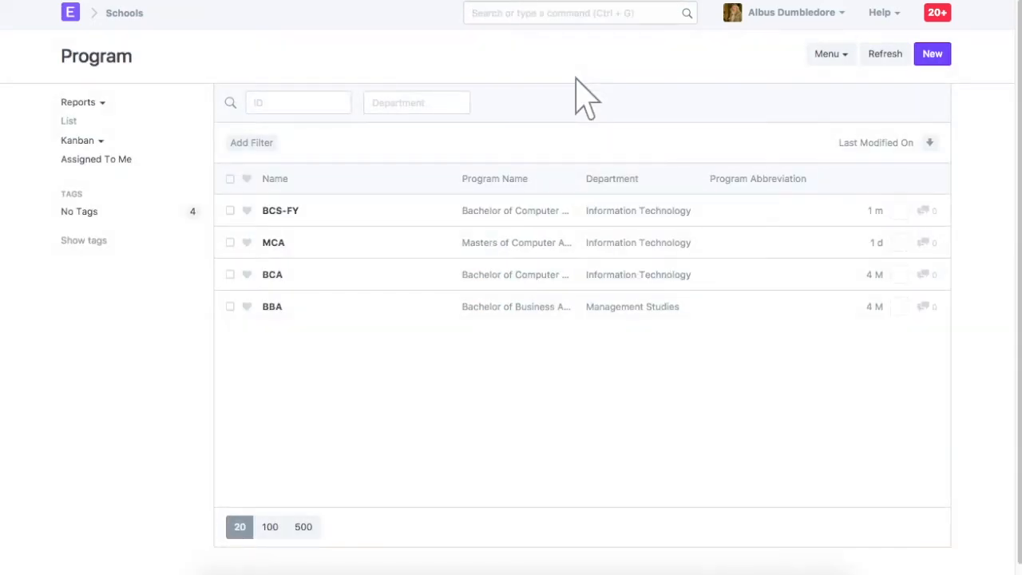
left_click(281, 211)
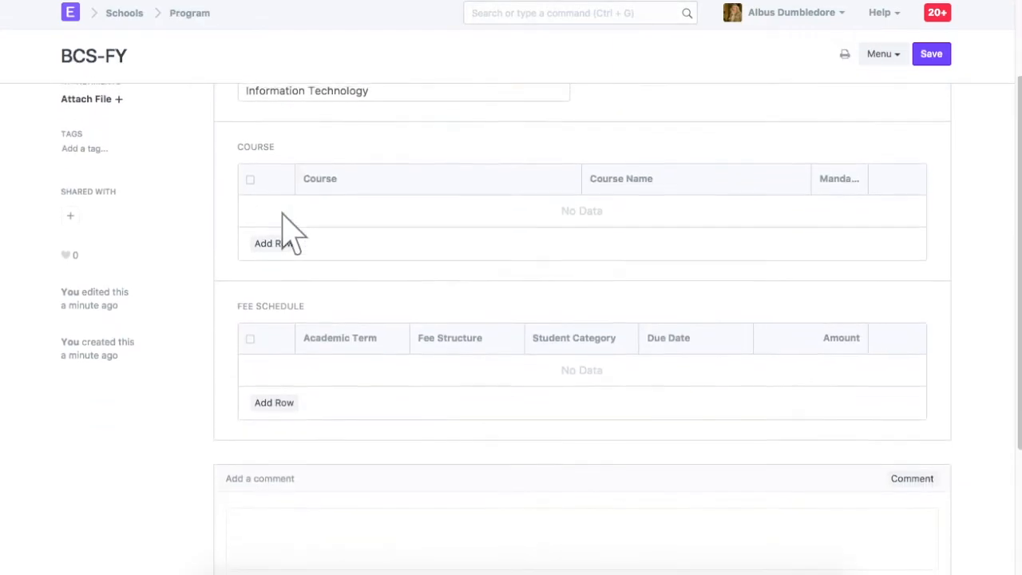
left_click(274, 243)
type("BCS-FY-OOPC")
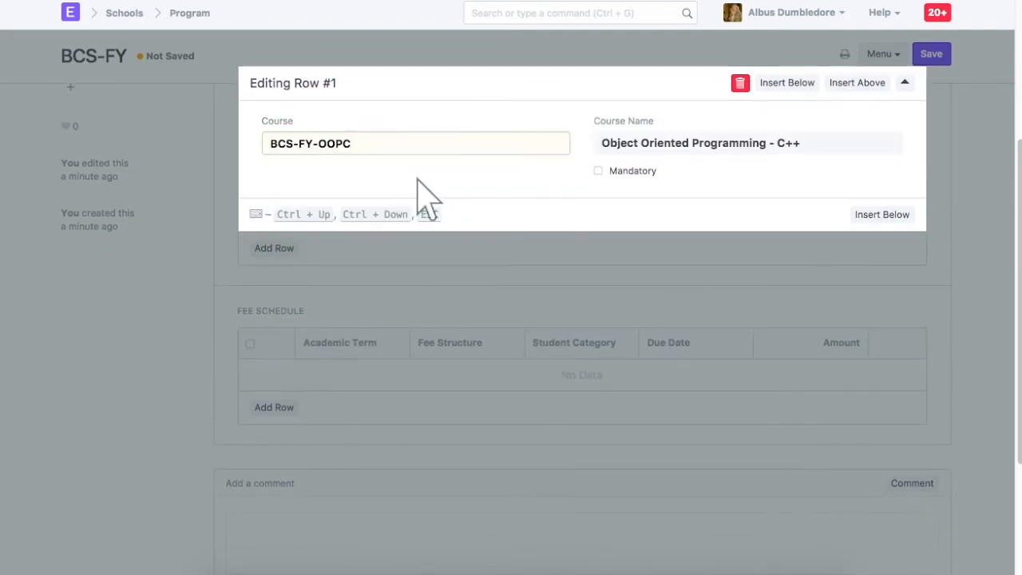
mouse_move(635, 191)
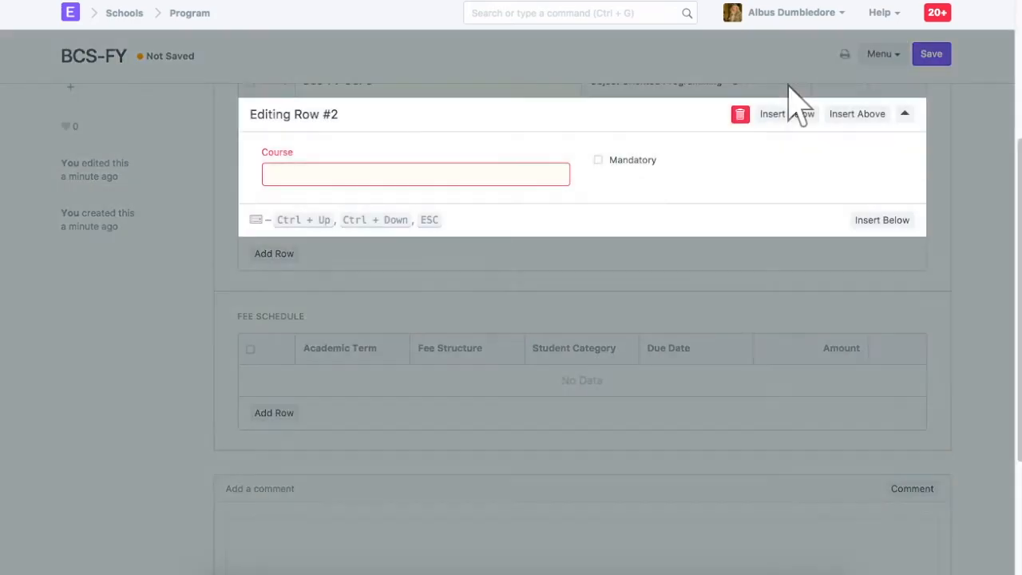
type("bmat")
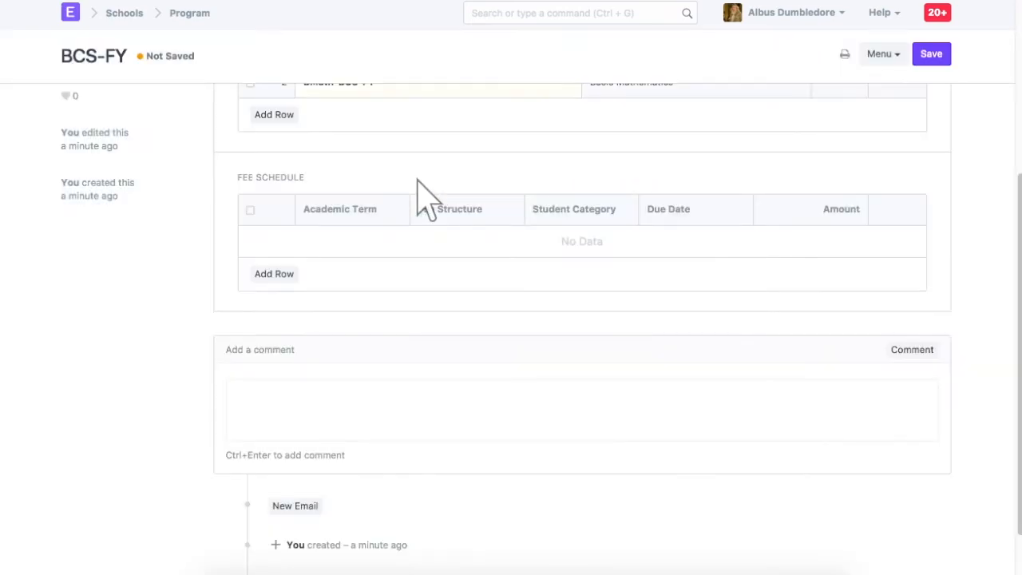
left_click(931, 54)
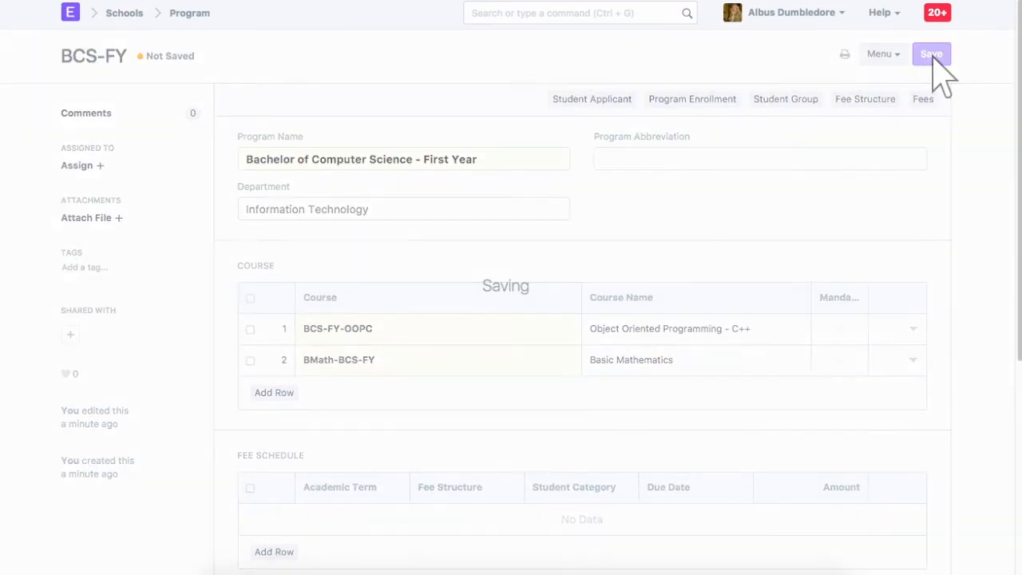
left_click(931, 55)
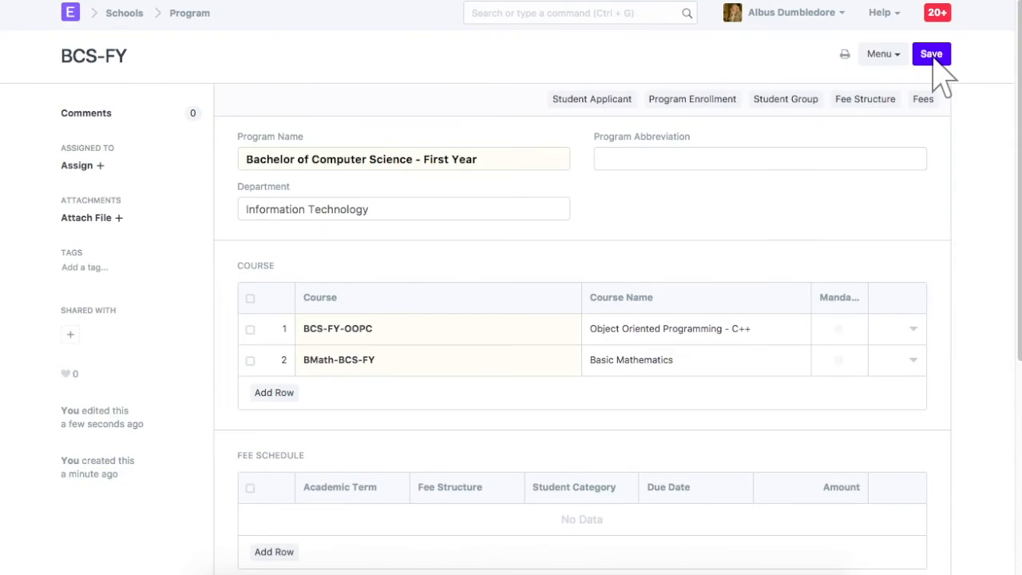